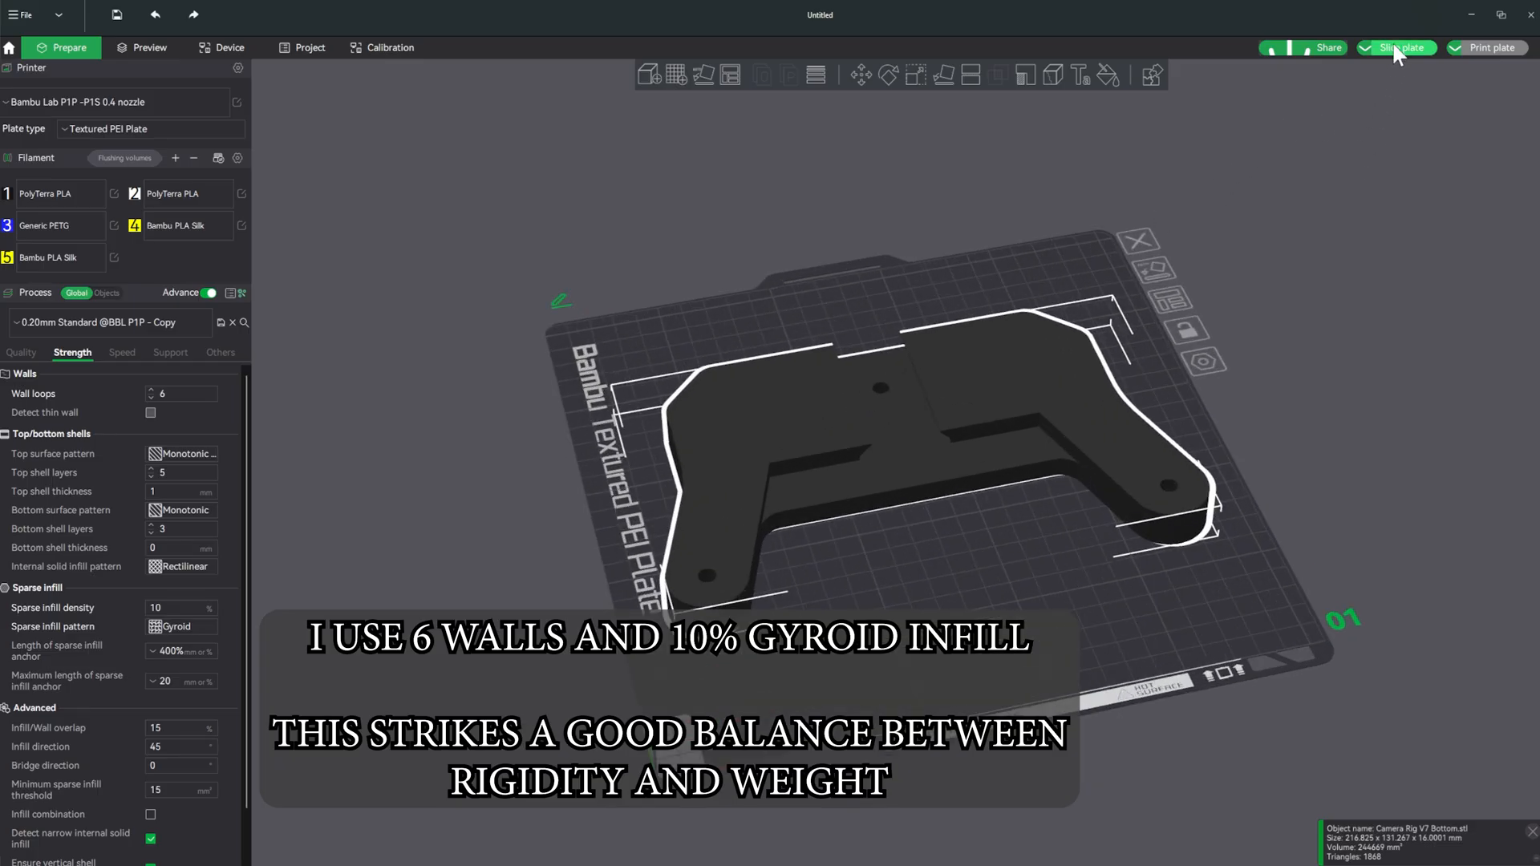
Step: Slice the bottom part with 6 walls and 10% gyroid infill, adding a pause at the nut-pocket layer
left_click(1394, 47)
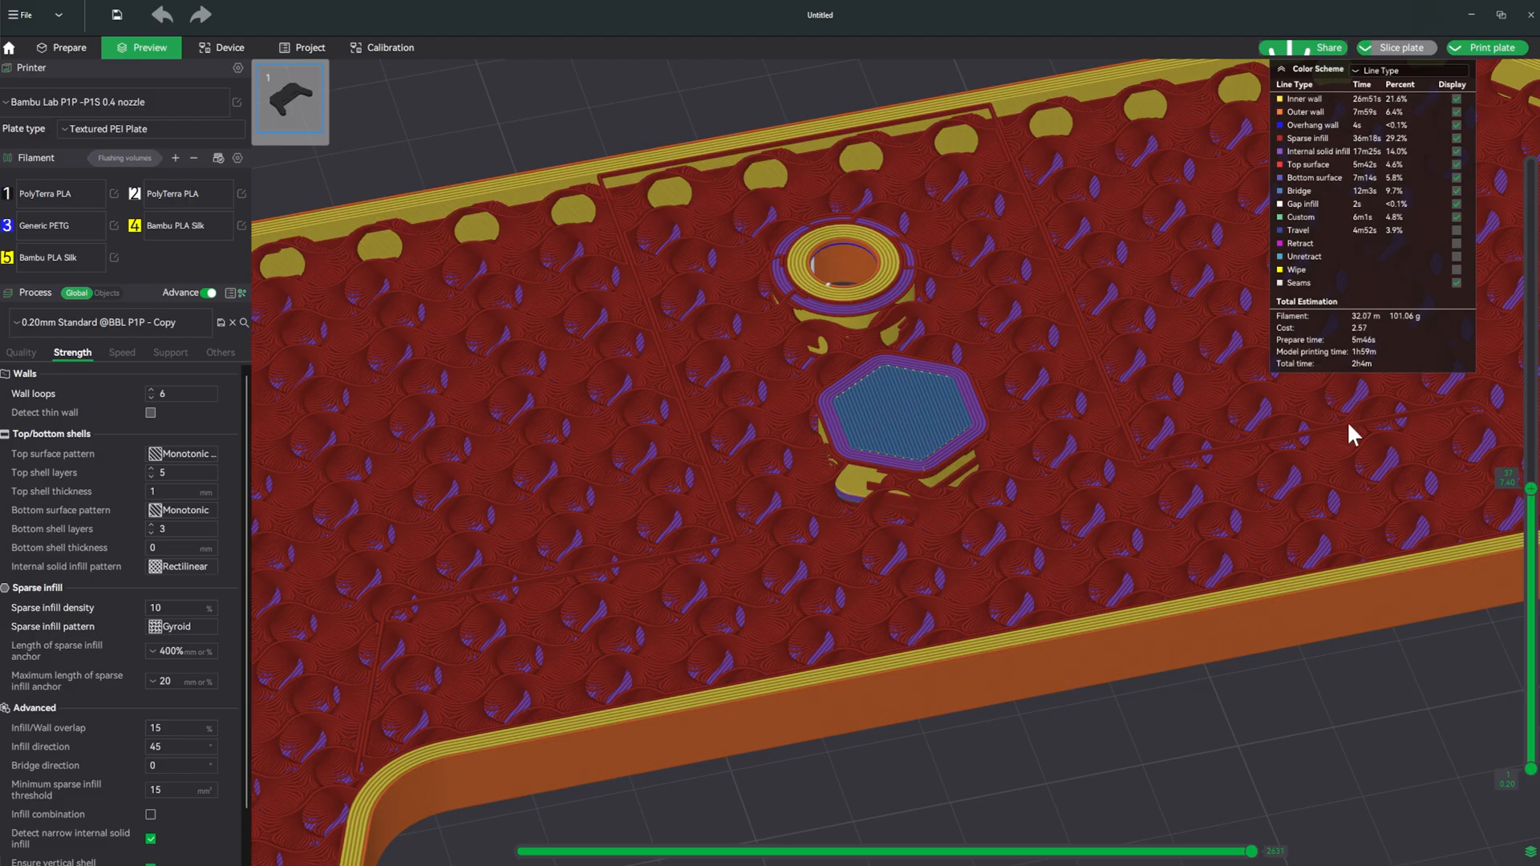
mouse_move(1529, 508)
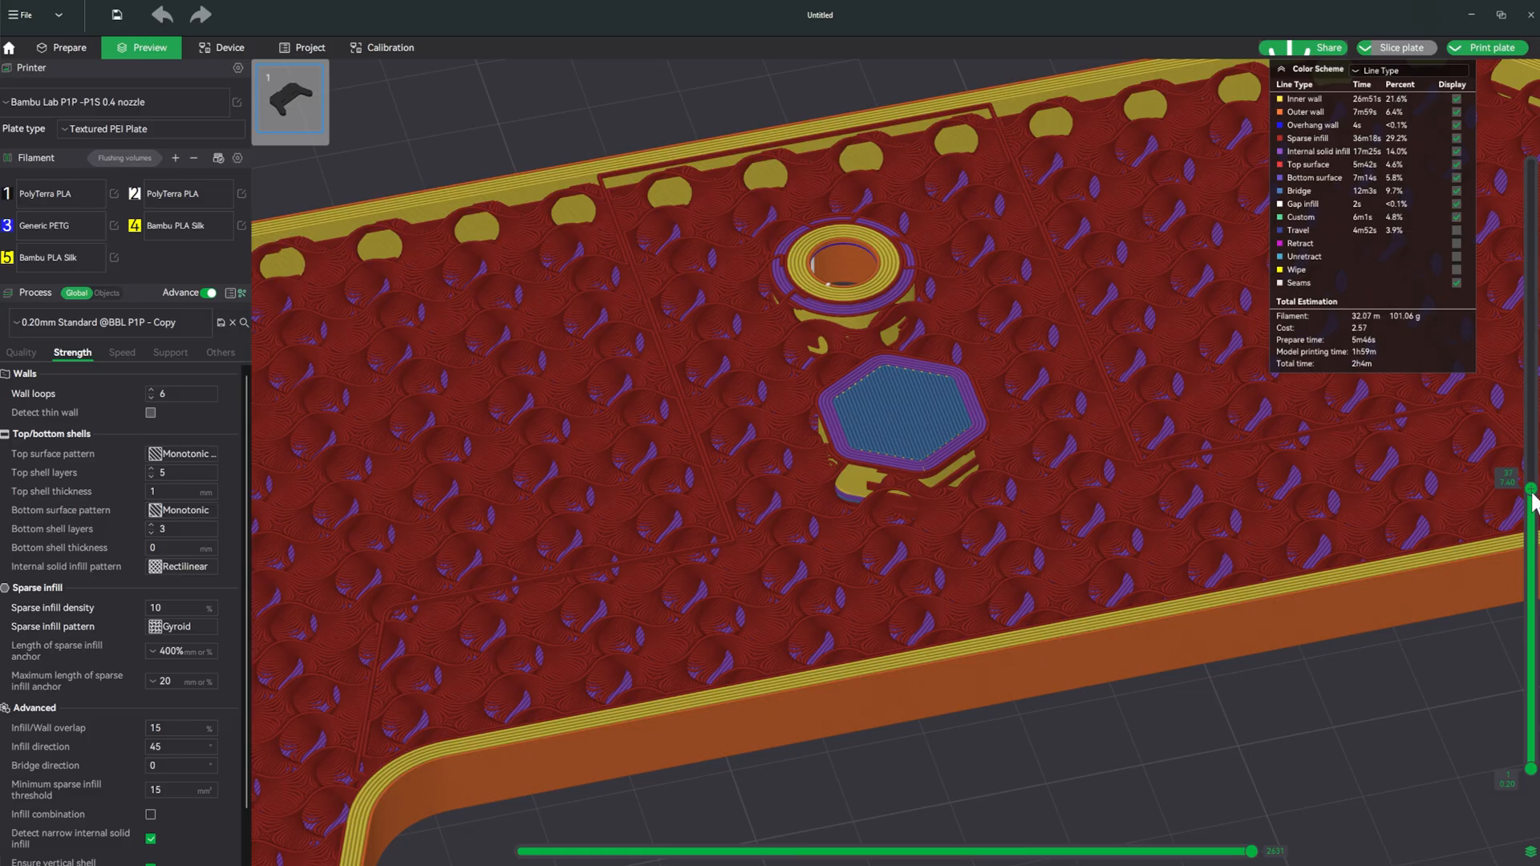
left_click(1509, 487)
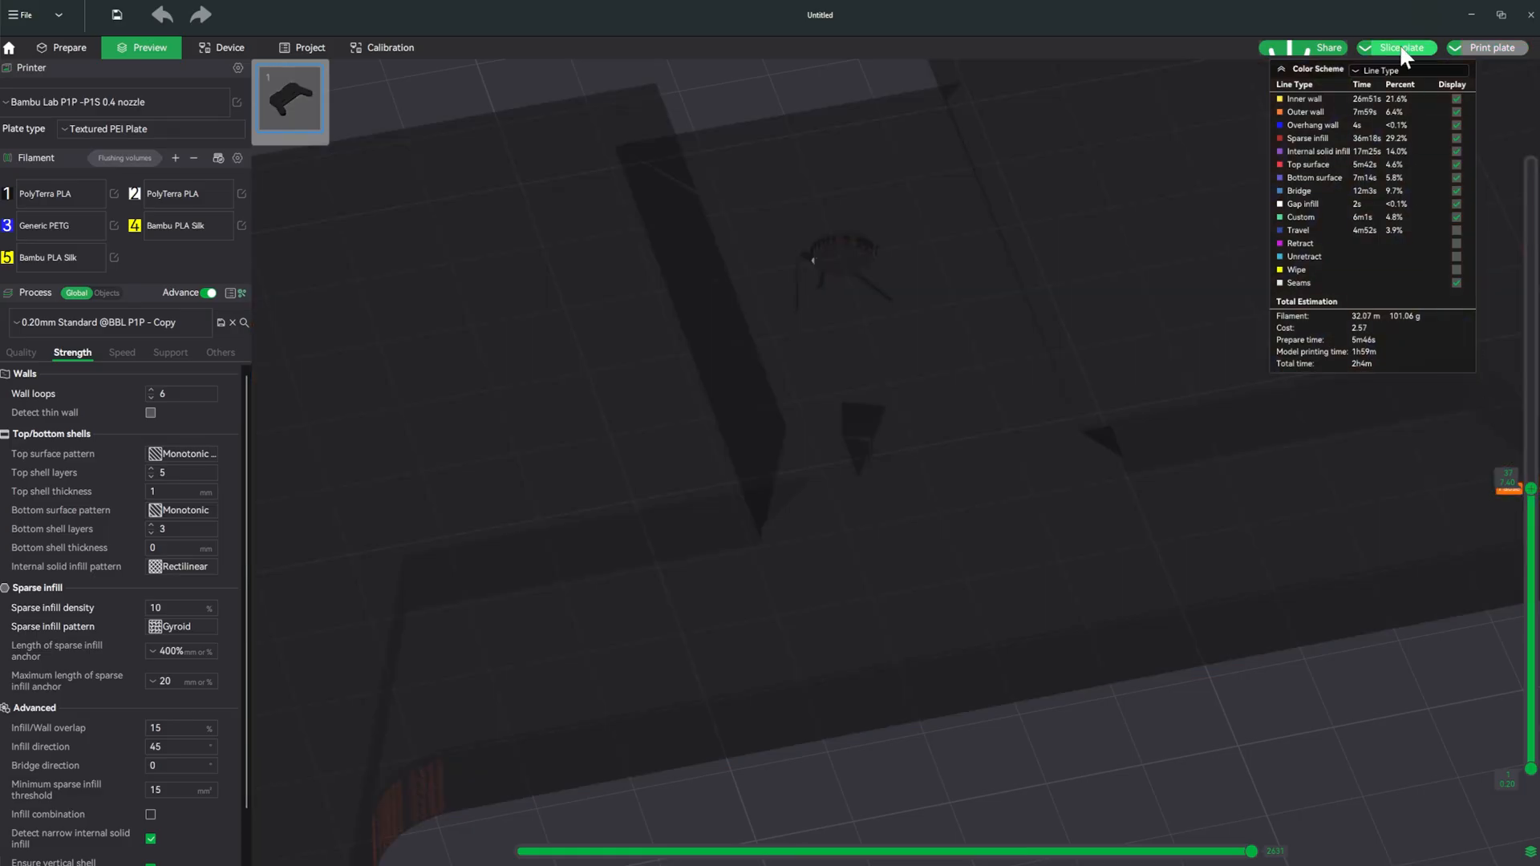
left_click(1394, 47)
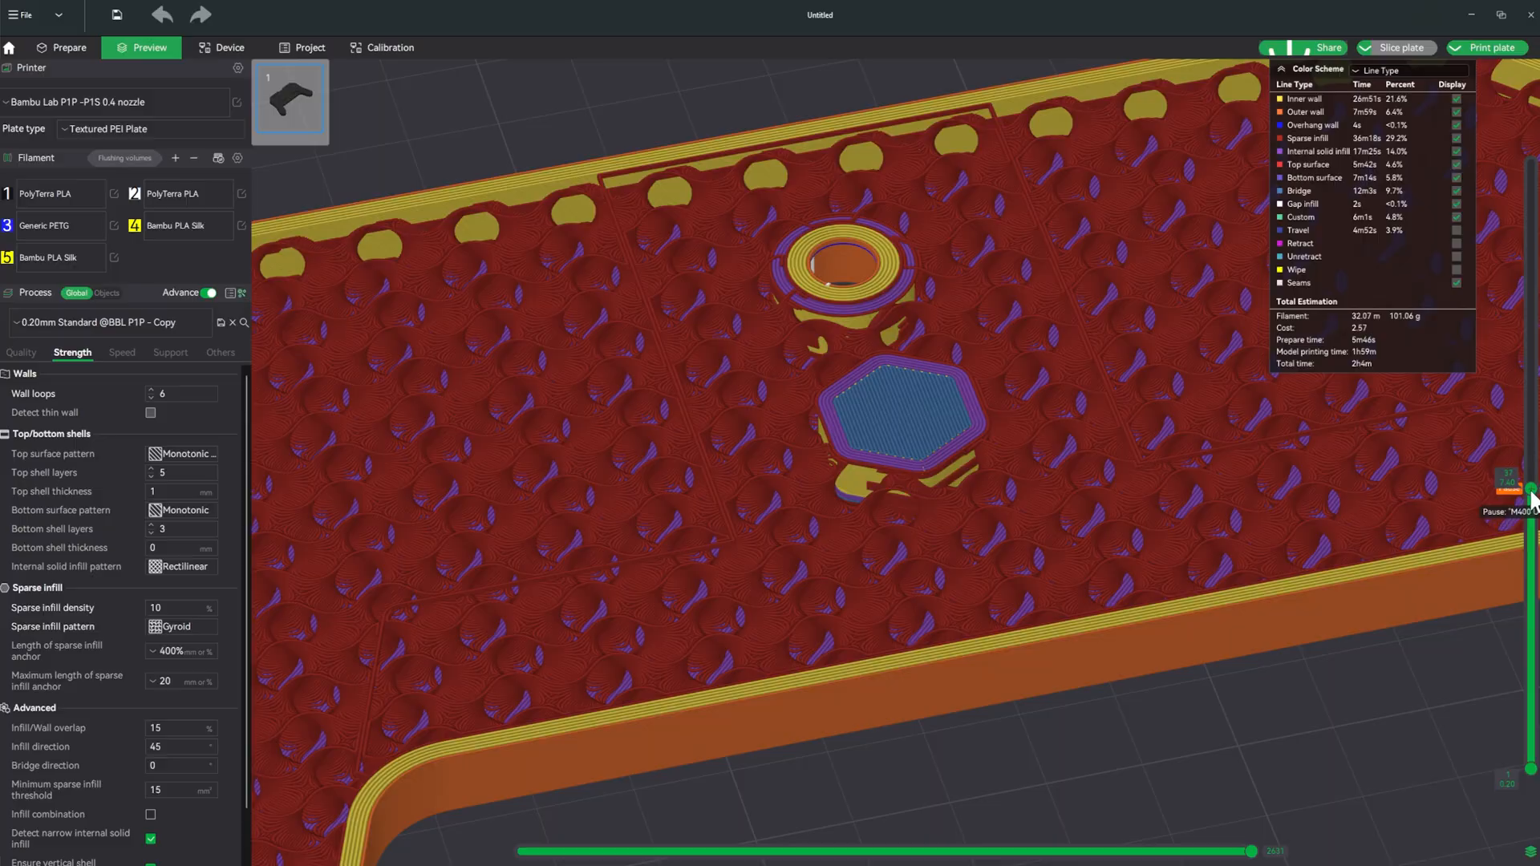
left_click_drag(1528, 489, 1528, 504)
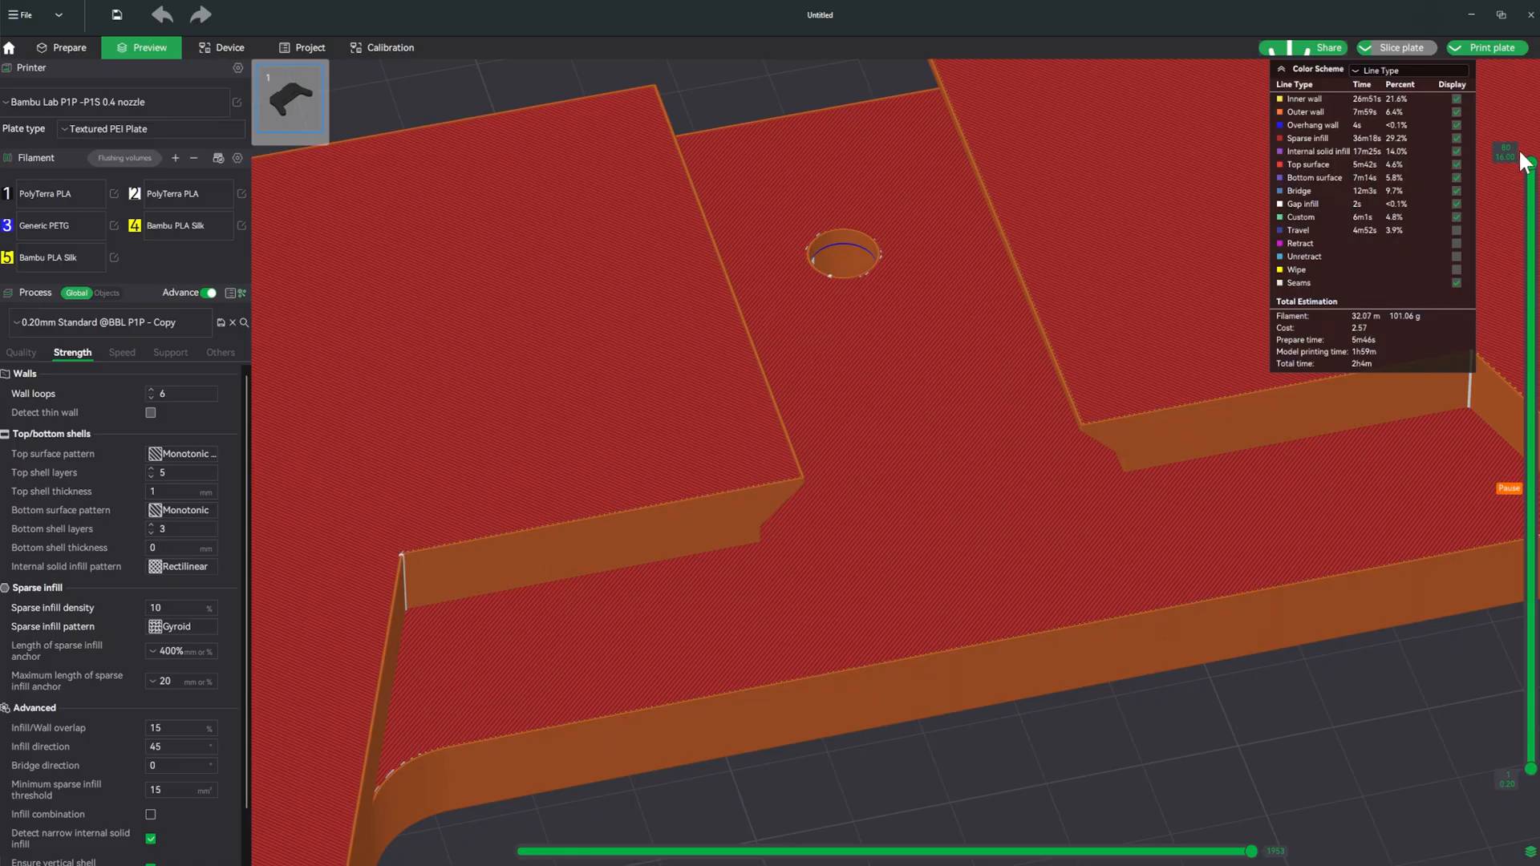
scroll("down", 3)
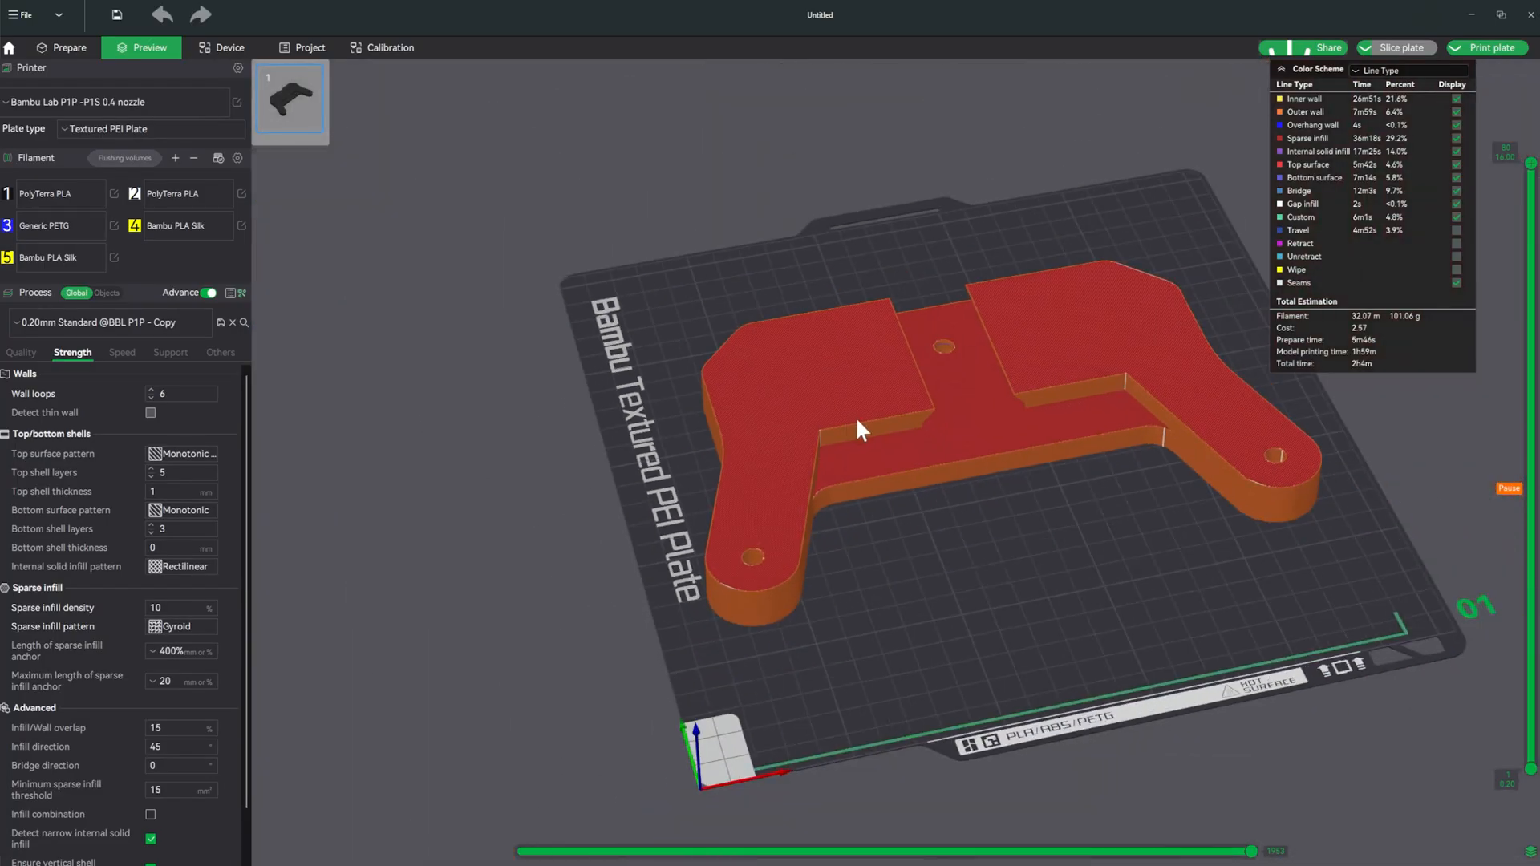
Step: Slice the top part with a pause at the layer covering its four hex nut pockets
left_click(67, 46)
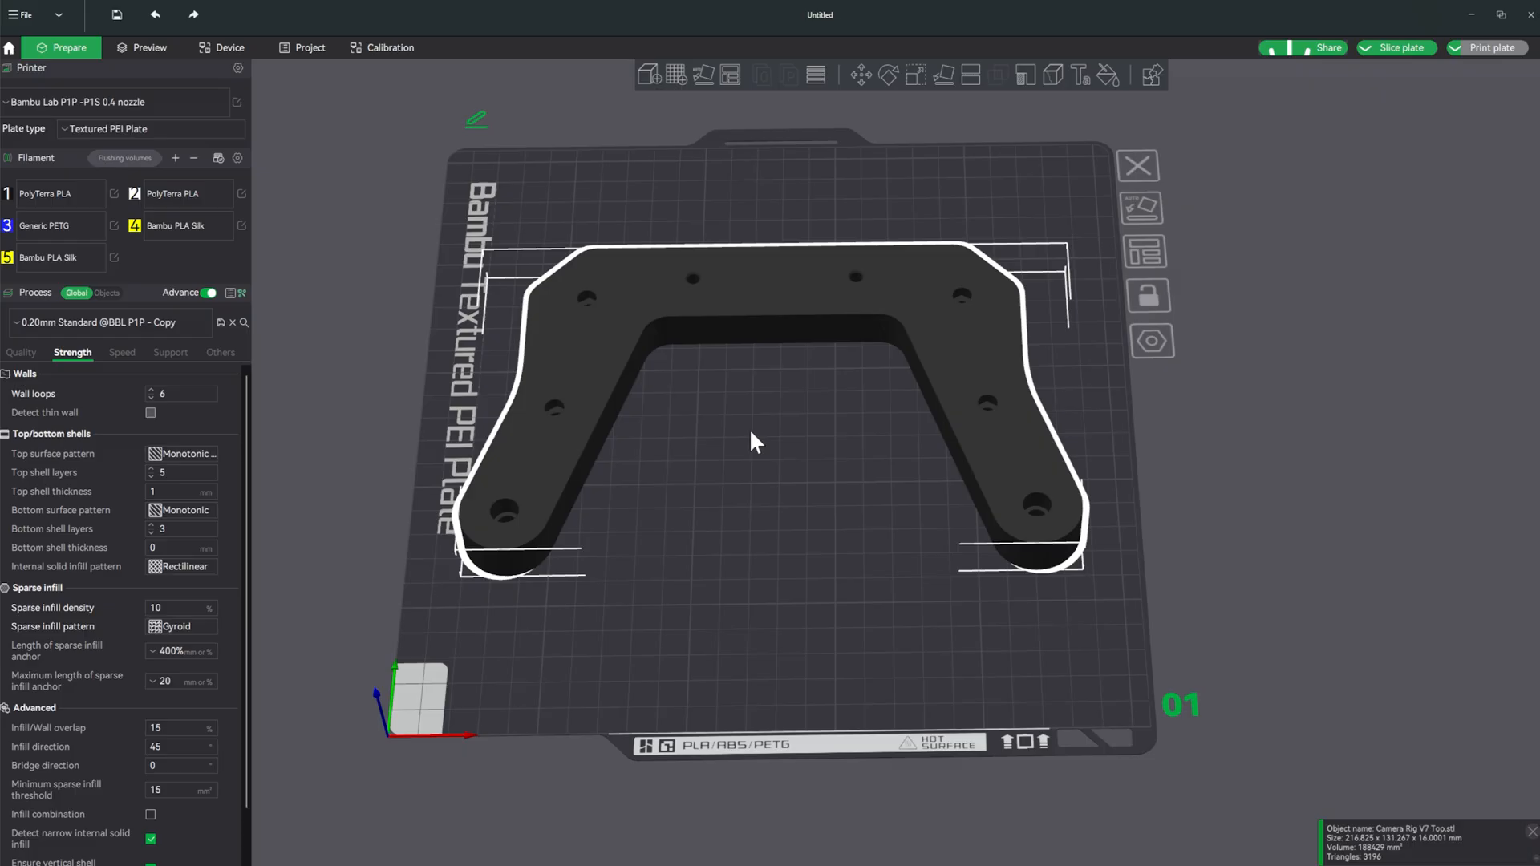
mouse_move(1395, 47)
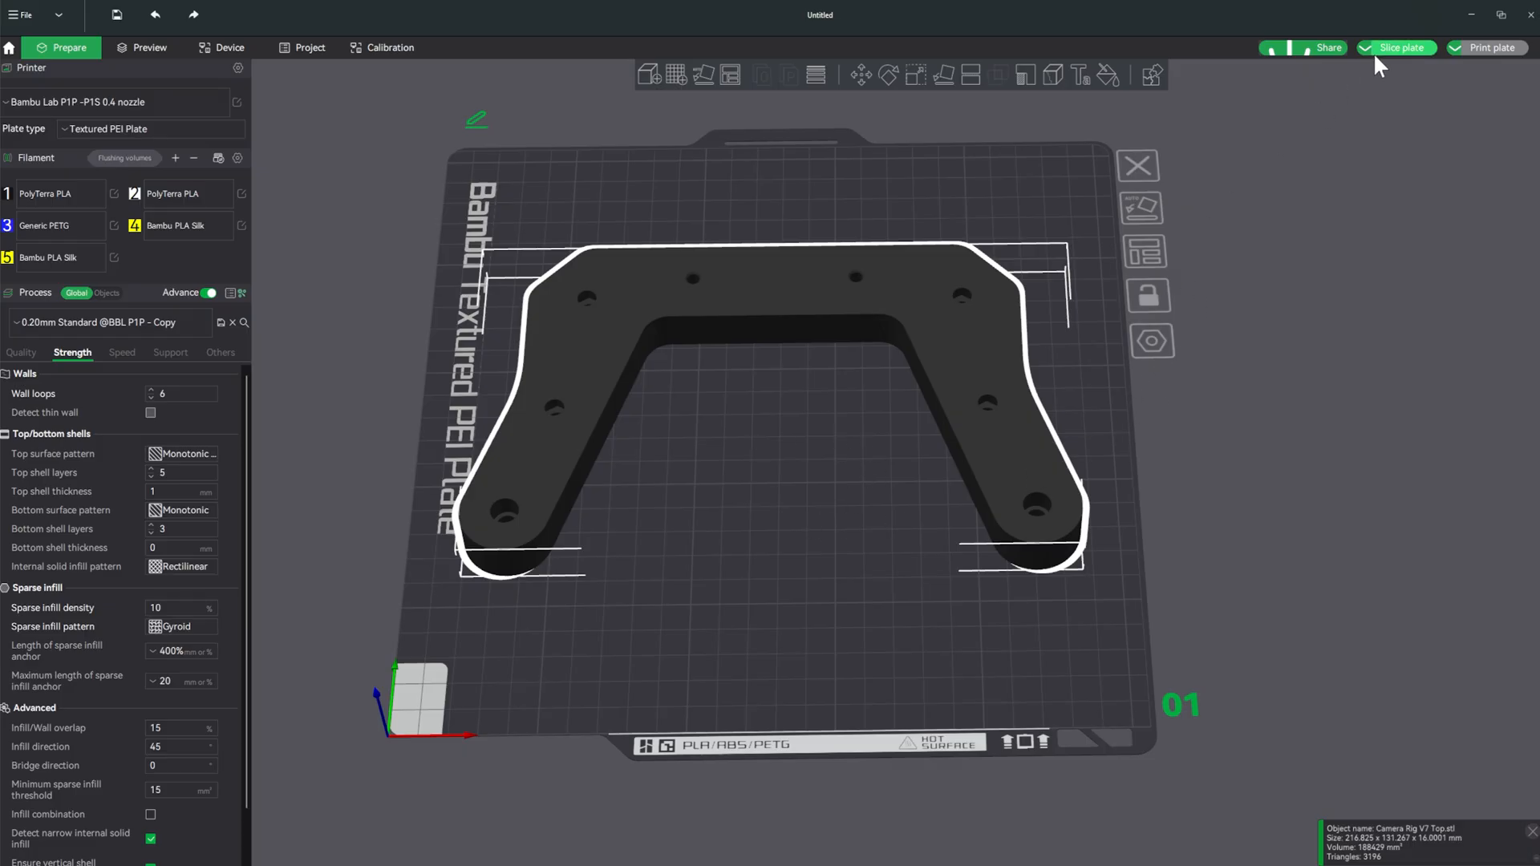
left_click(1393, 47)
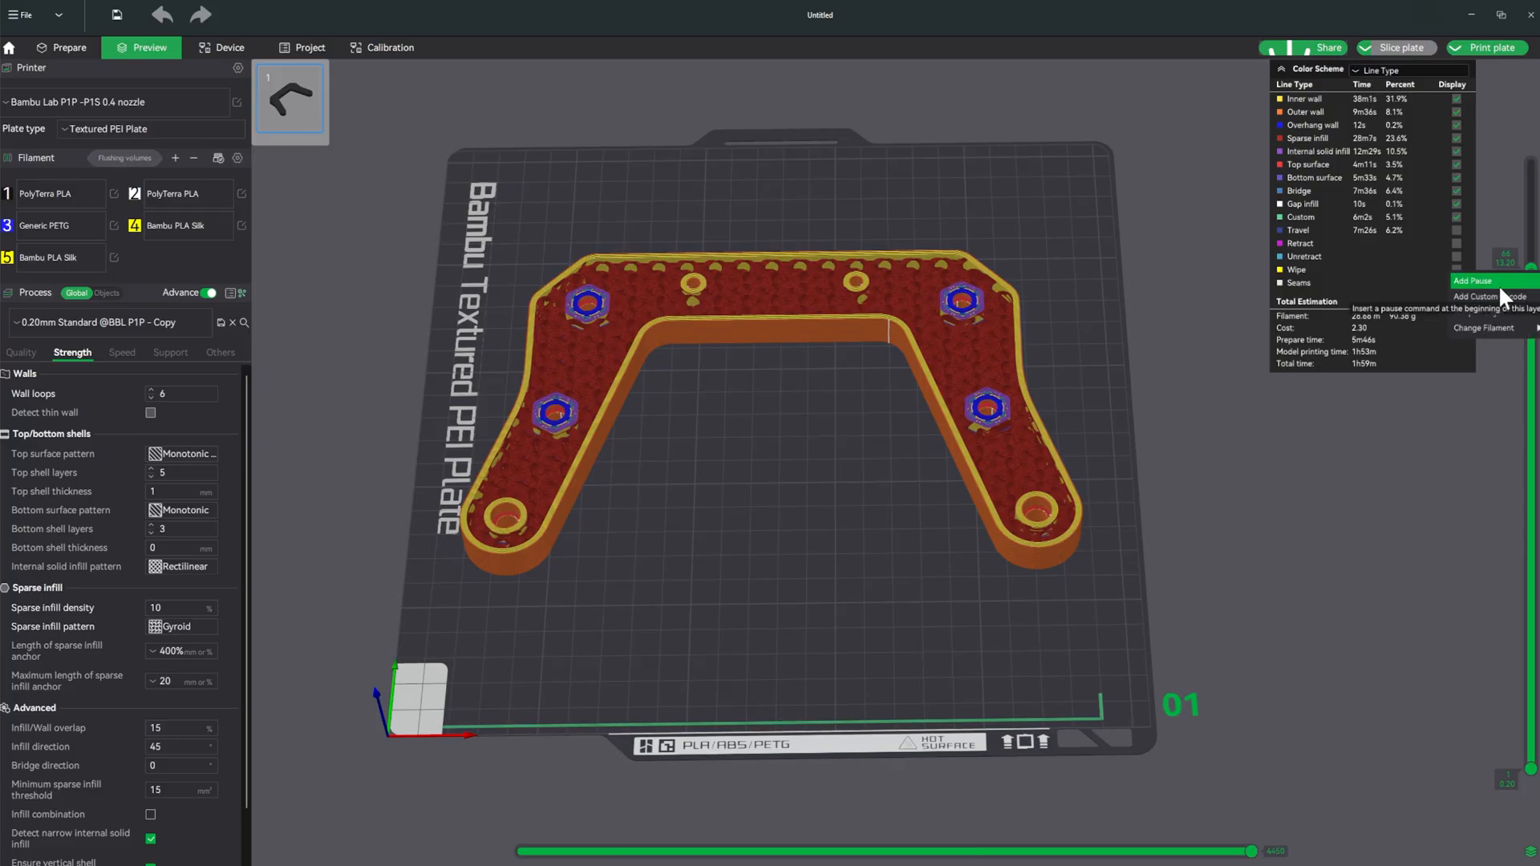
left_click(1394, 47)
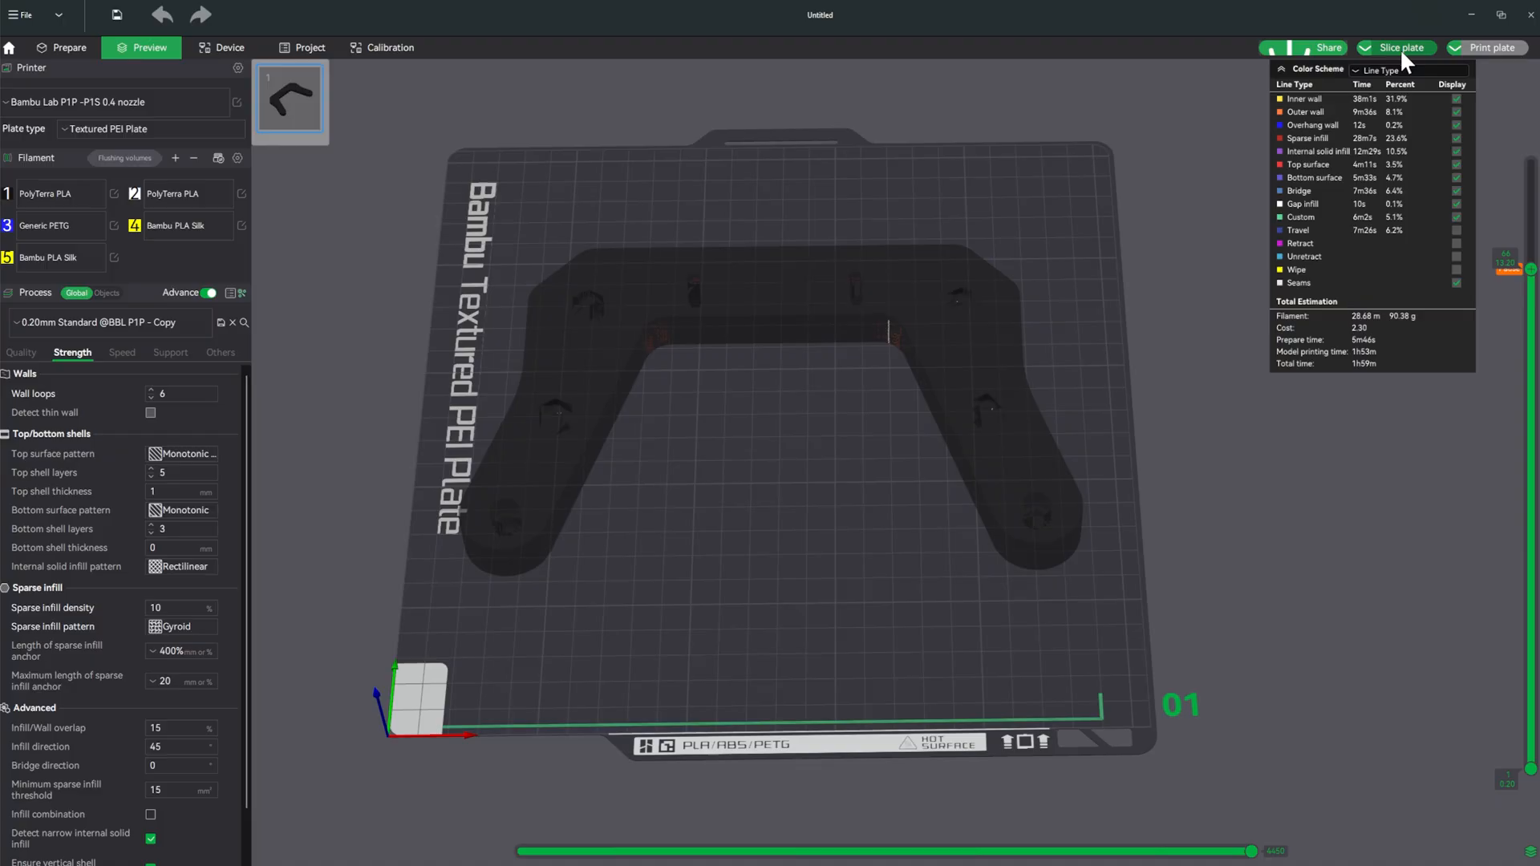
left_click(1394, 46)
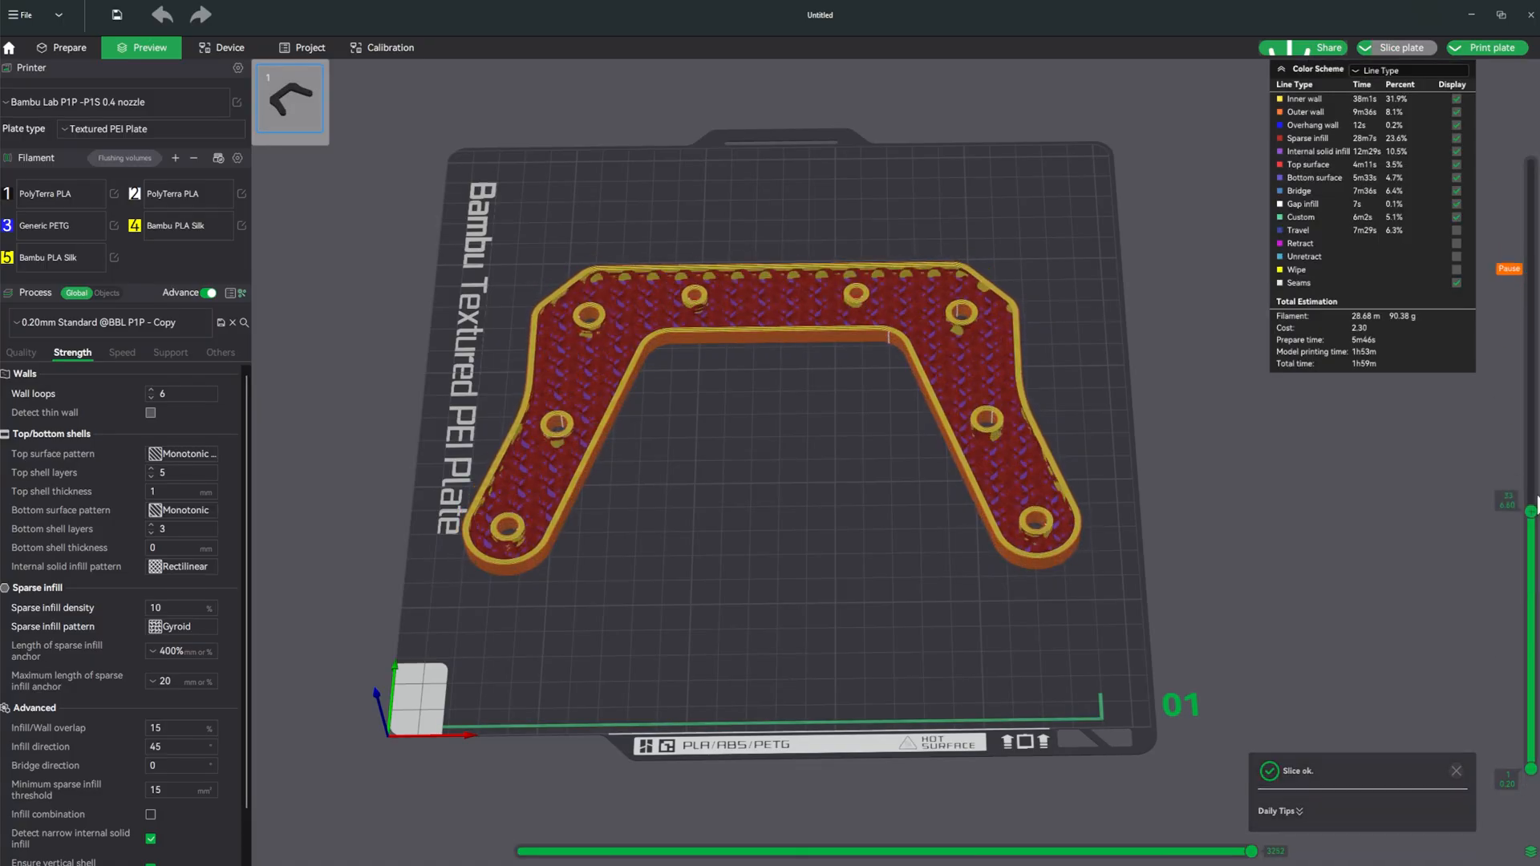
left_click_drag(1529, 536, 1528, 275)
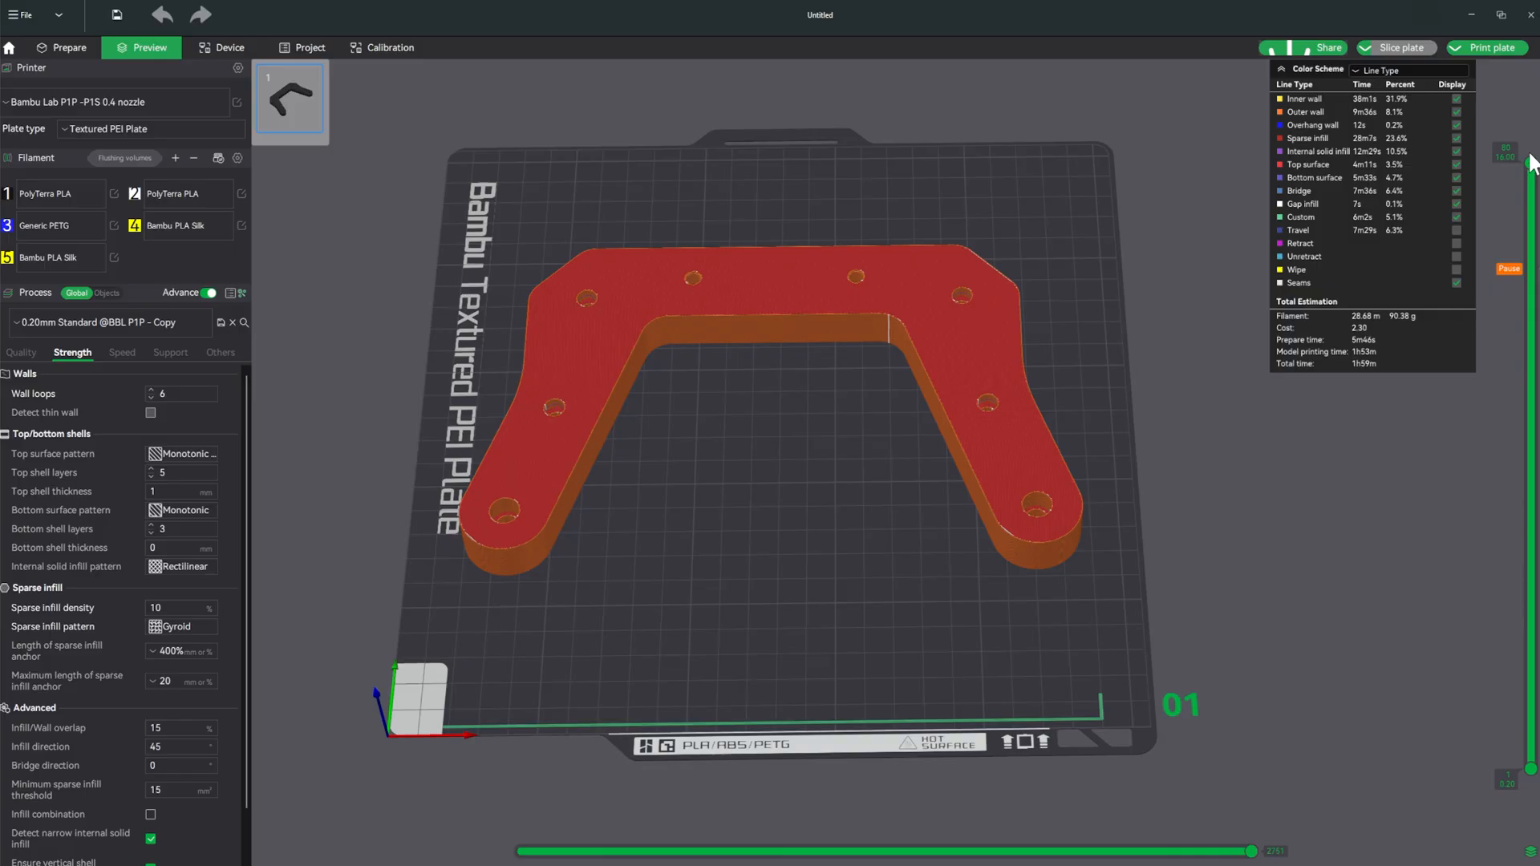
Step: Slice the upright knurled handle with a pause near its base at the nut-pocket layer
left_click(68, 46)
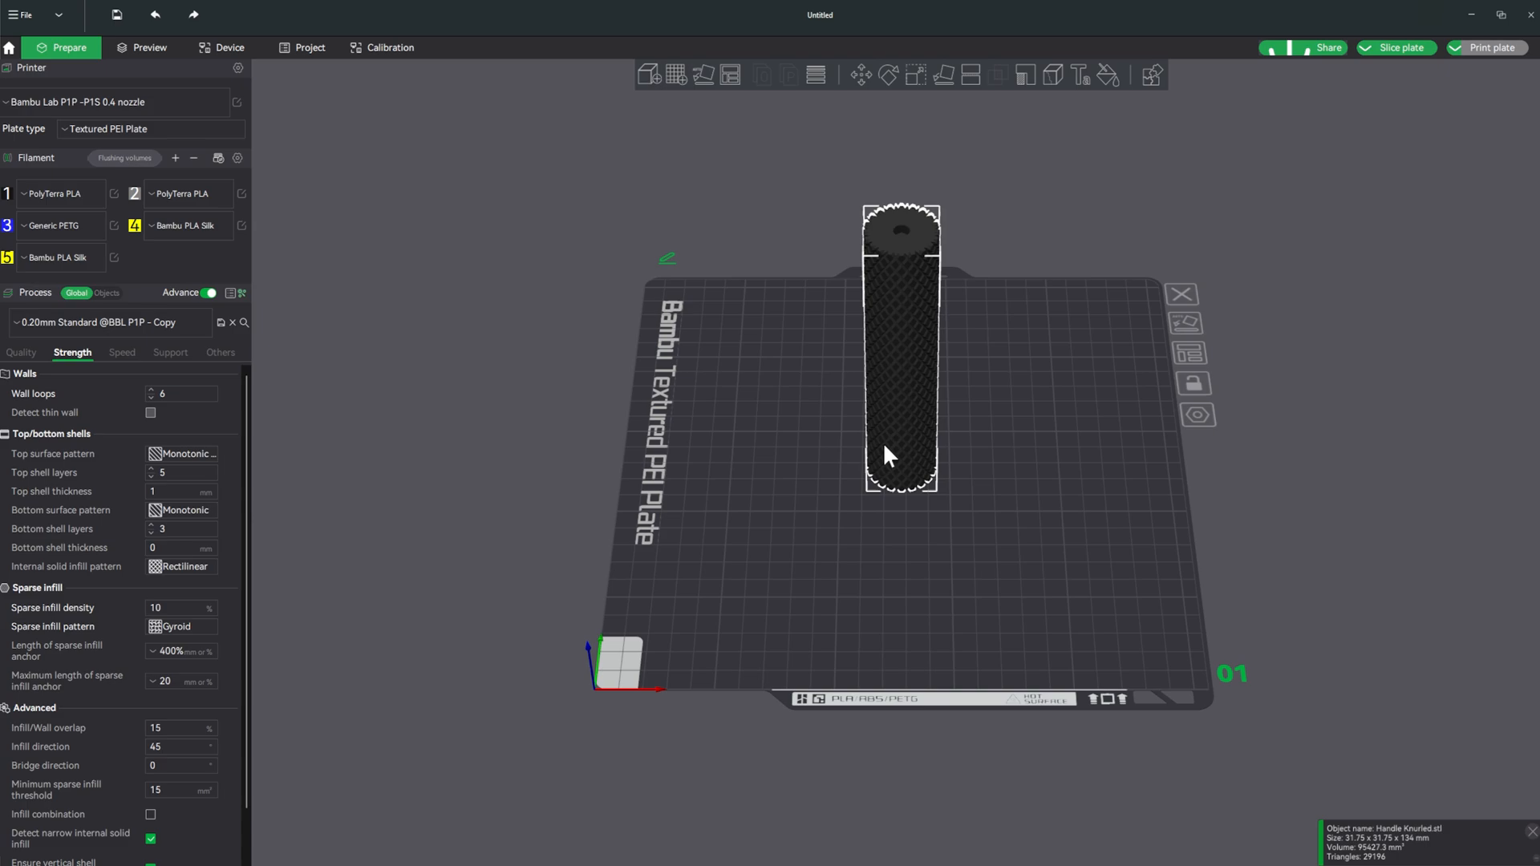
mouse_move(1030, 677)
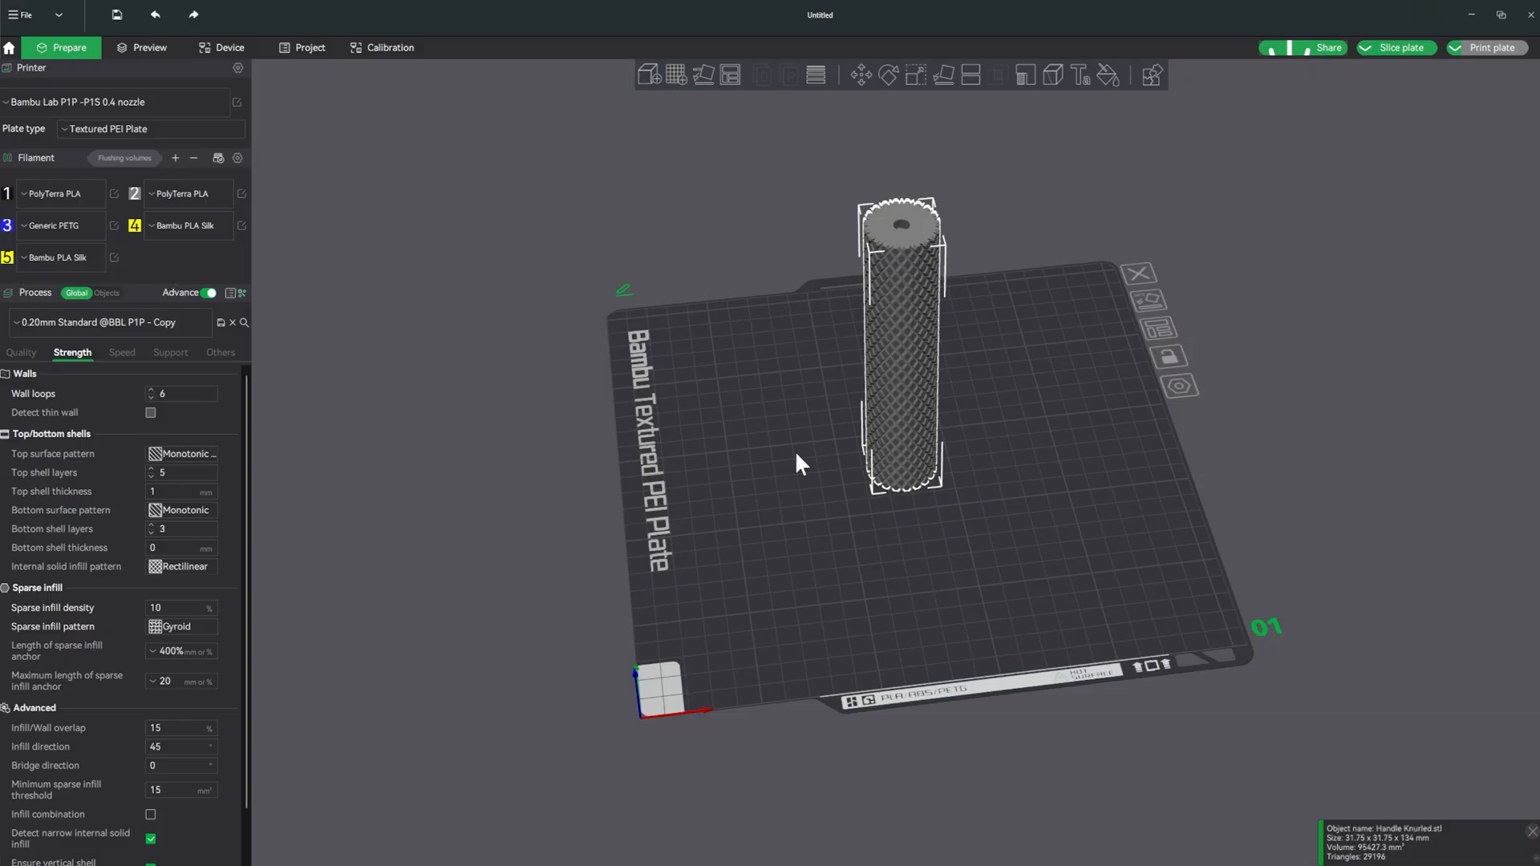
mouse_move(1039, 233)
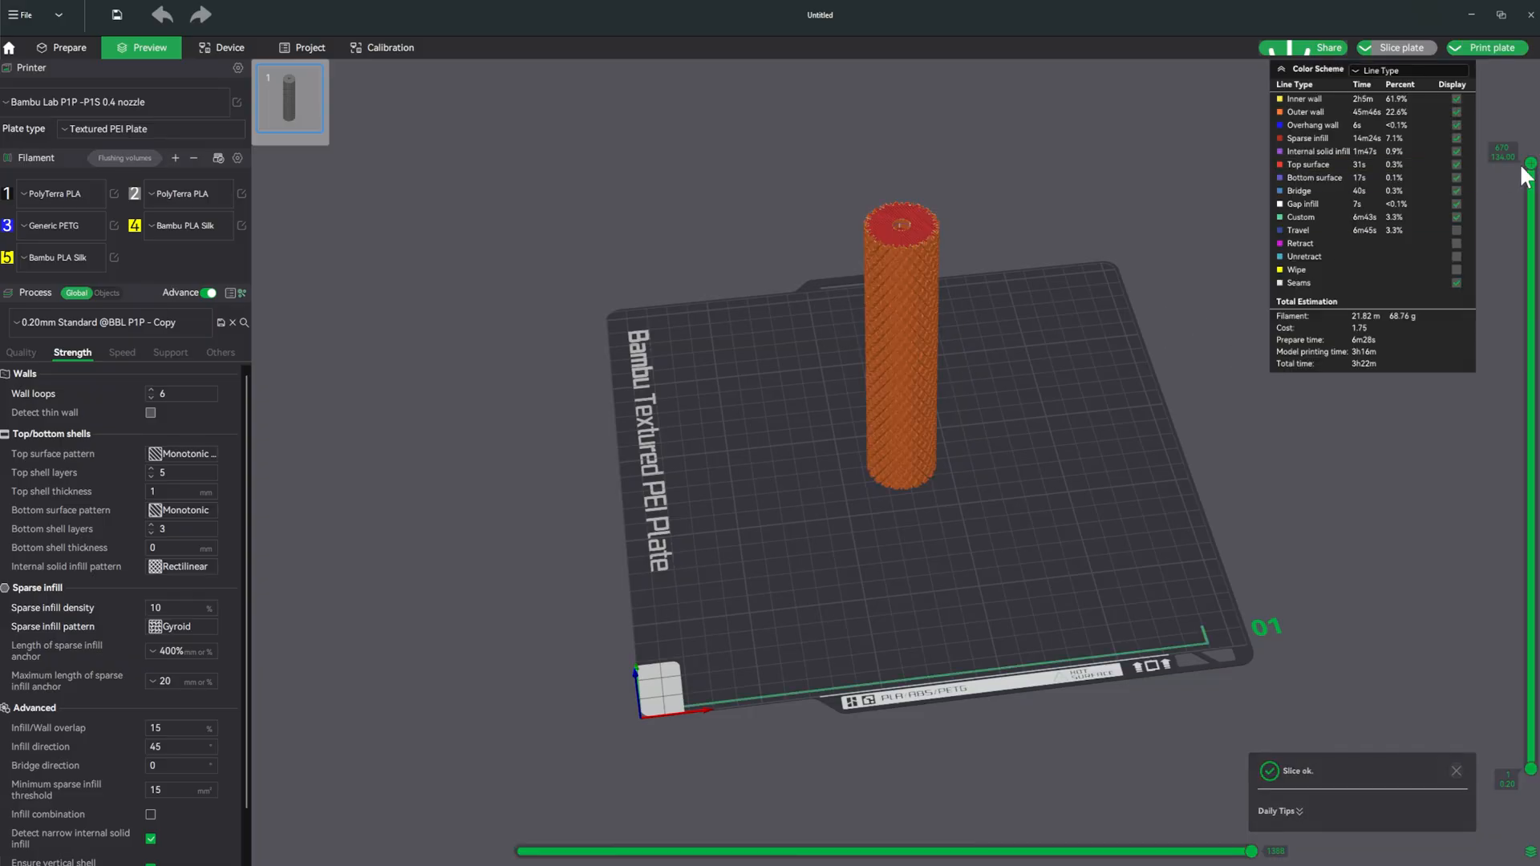
left_click_drag(1528, 162, 1529, 407)
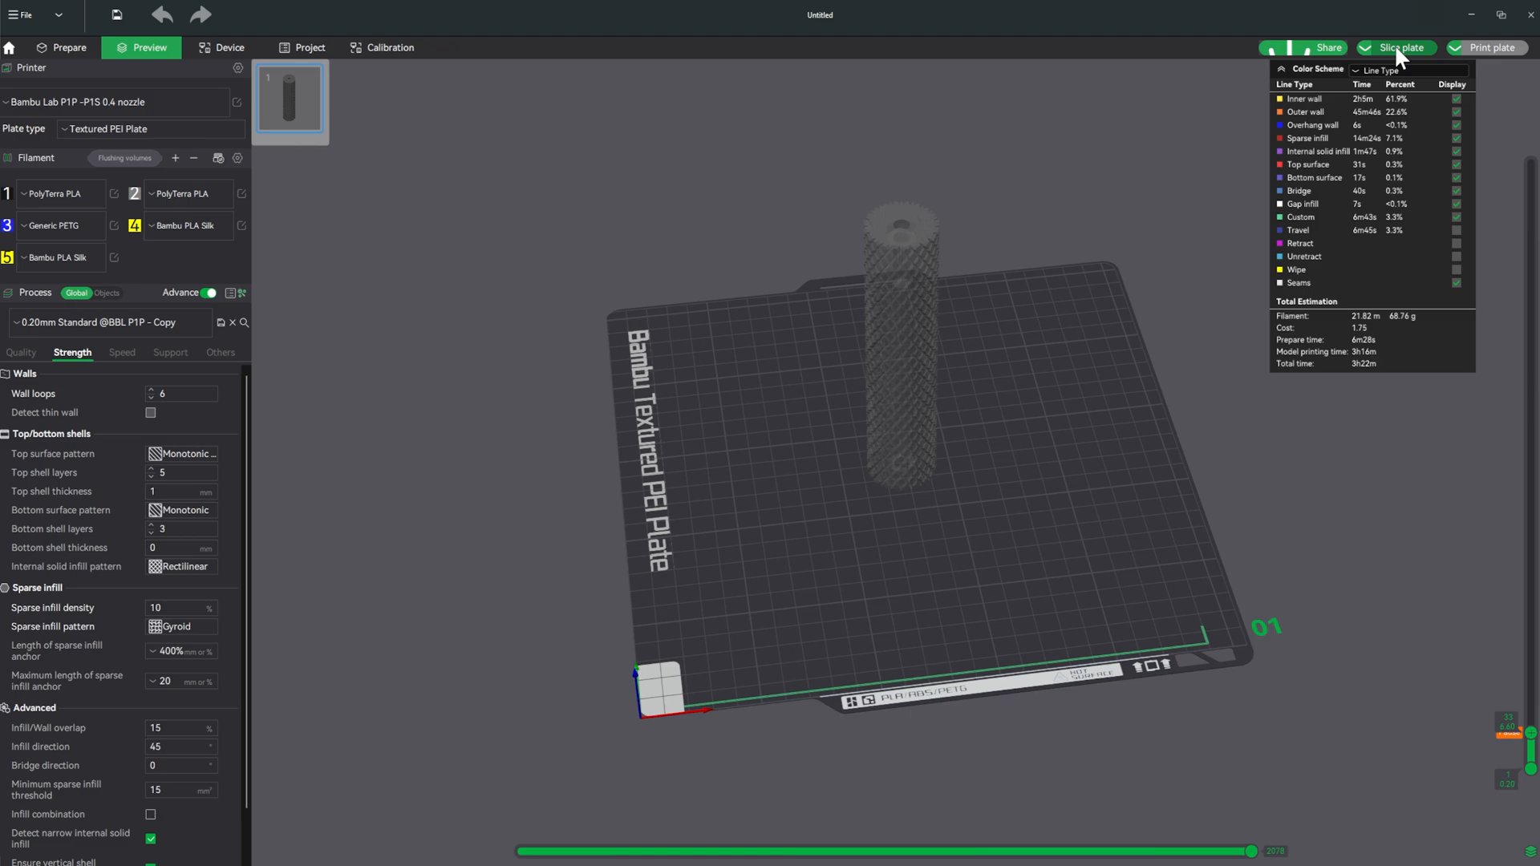
left_click(1393, 46)
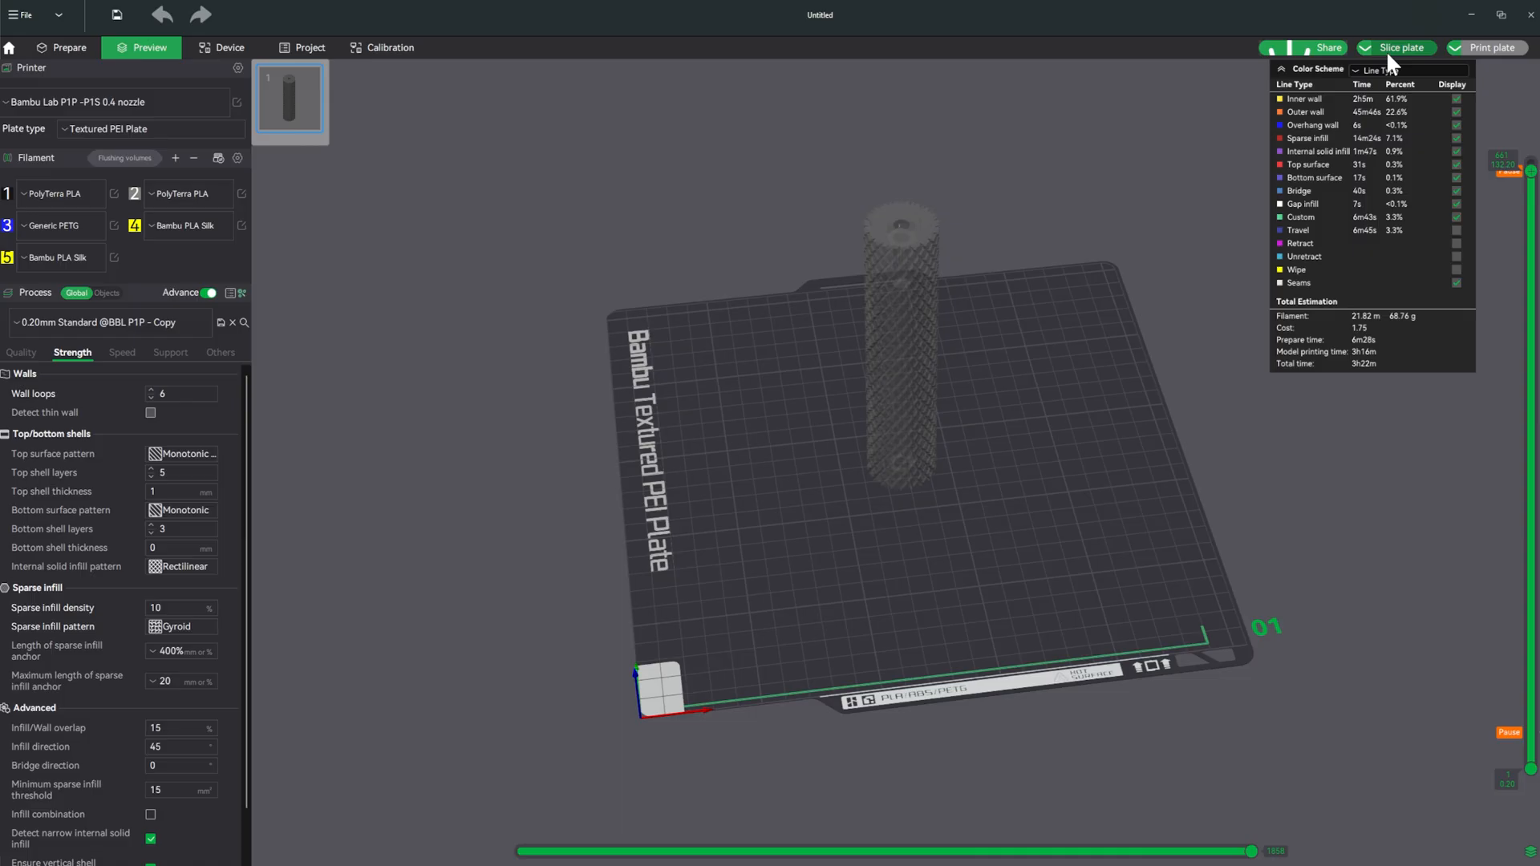
Step: Slice the cold shoe adapter with 100% rectilinear sparse infill
left_click(69, 47)
type("0")
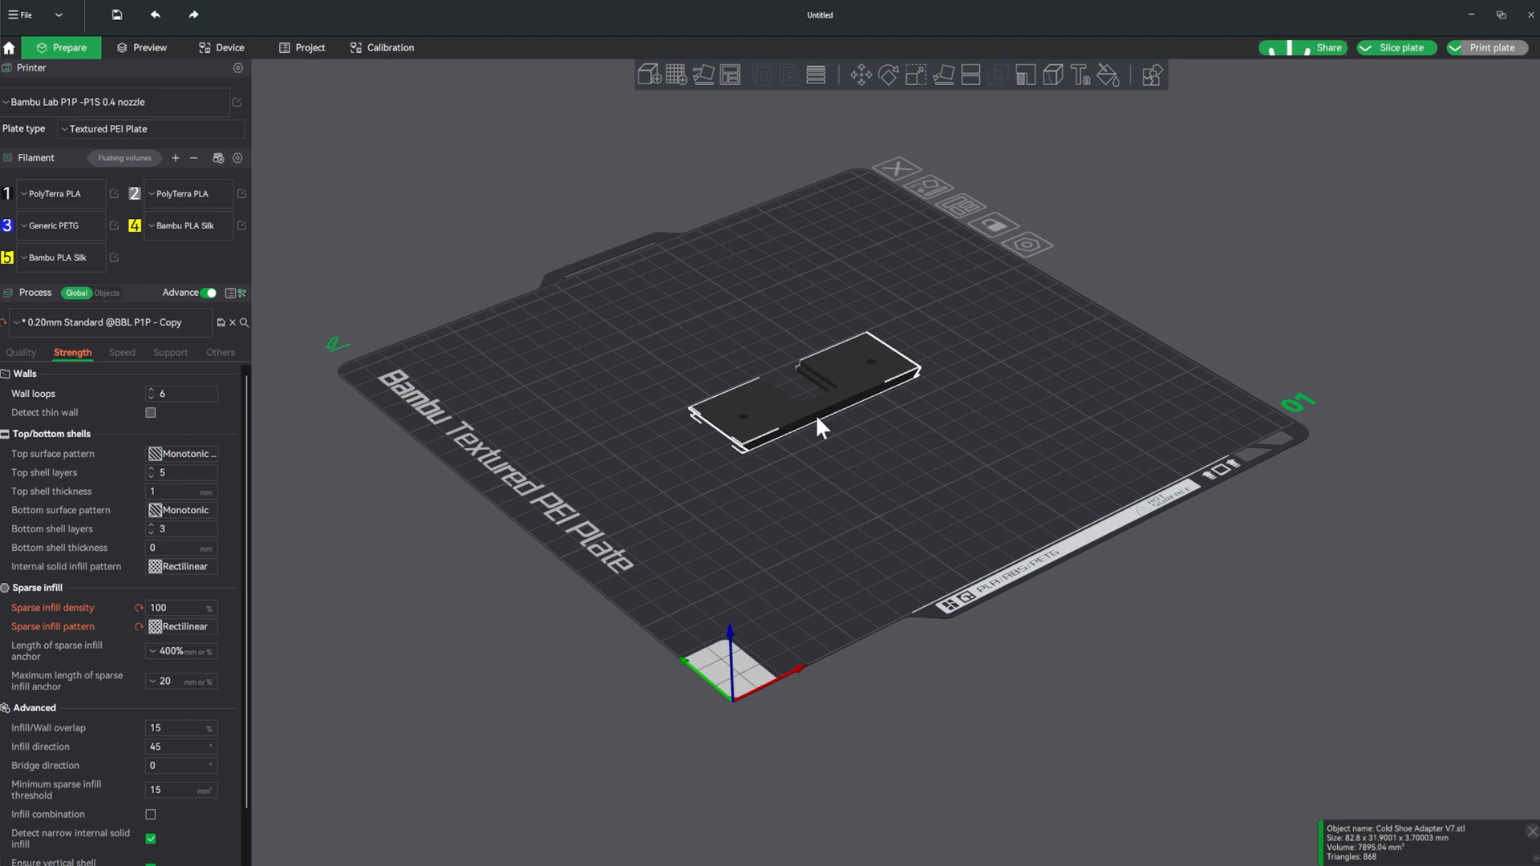
left_click(149, 47)
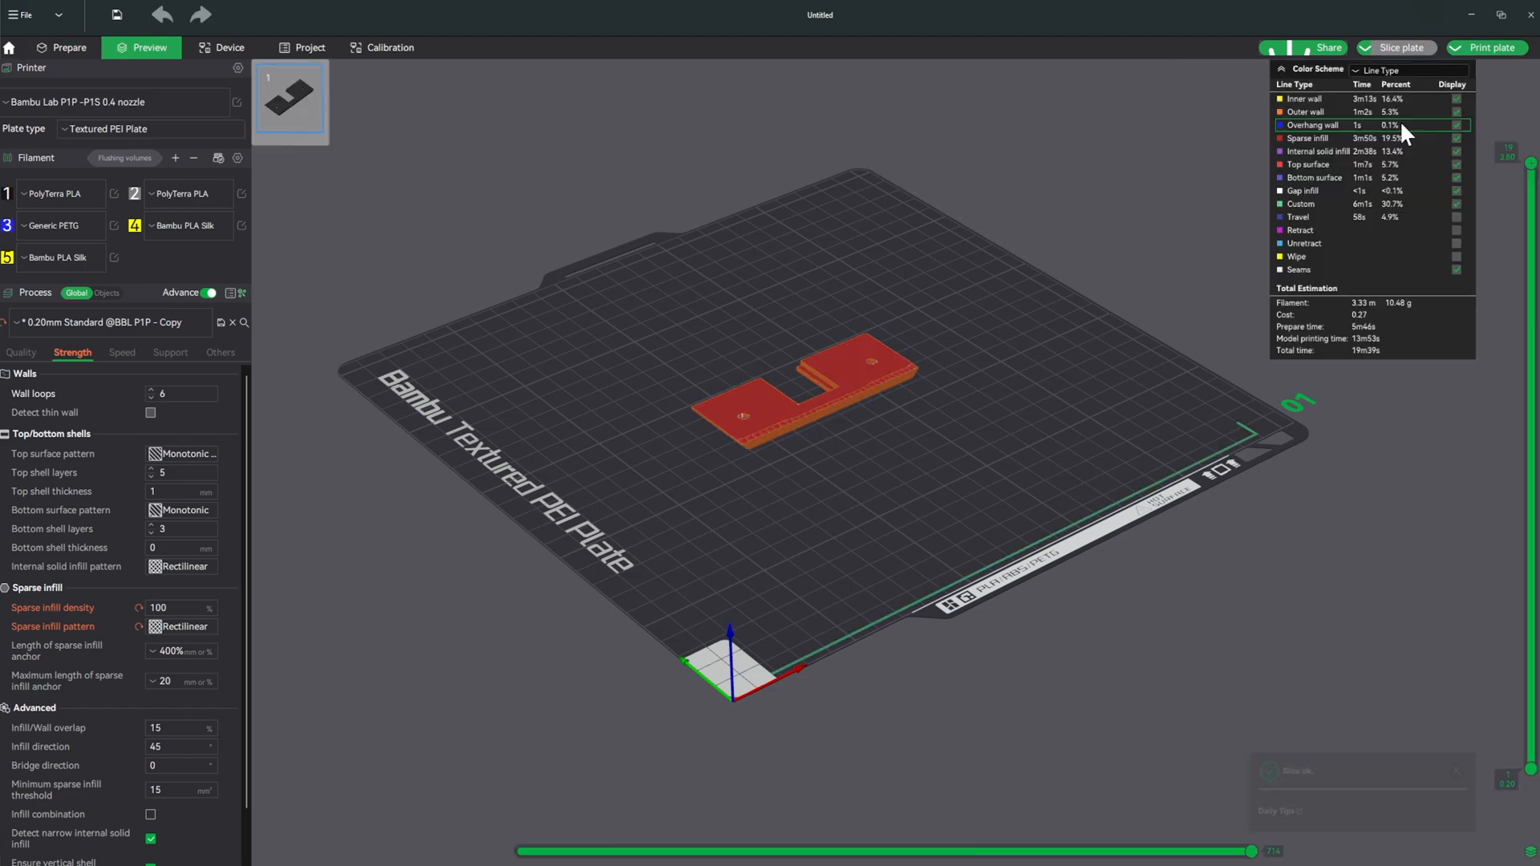